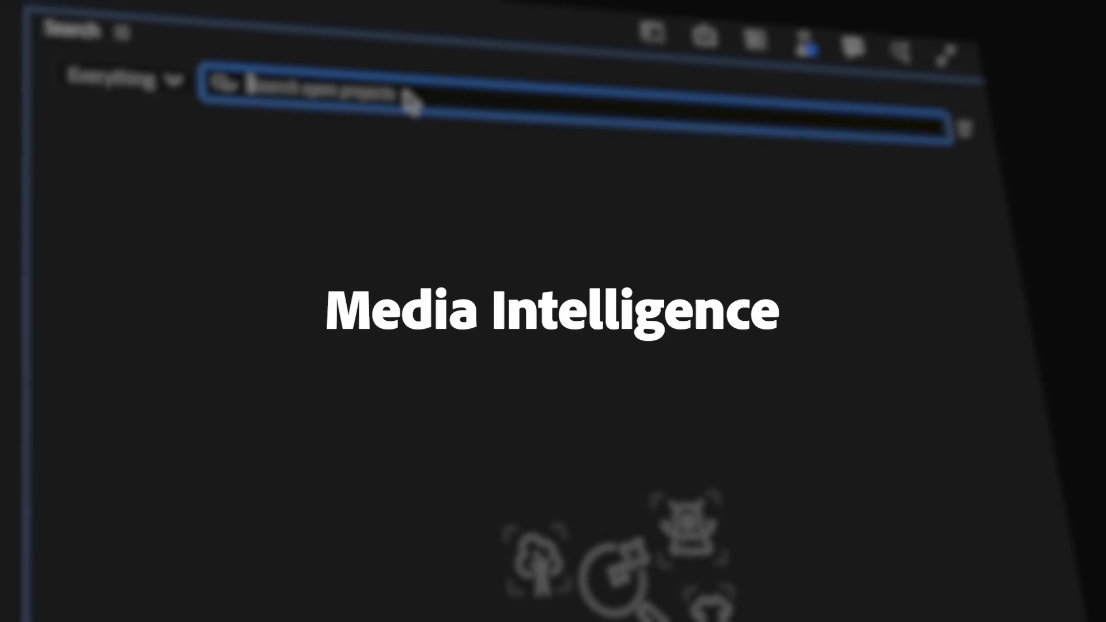
Search all footage for 'person cooking', showing 12 of 41 matching kitchen visual results.
text(Close)
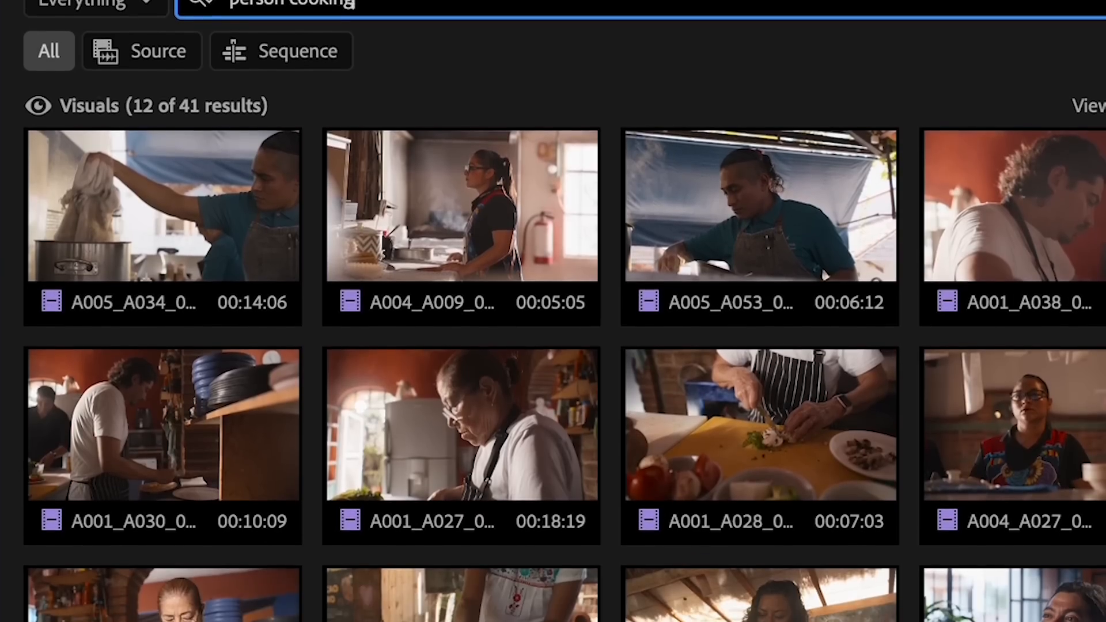
Search metadata for the Mar 3, 2025 date, then run visual searches like 'person sitting' and 'fish'.
scroll(down, 3)
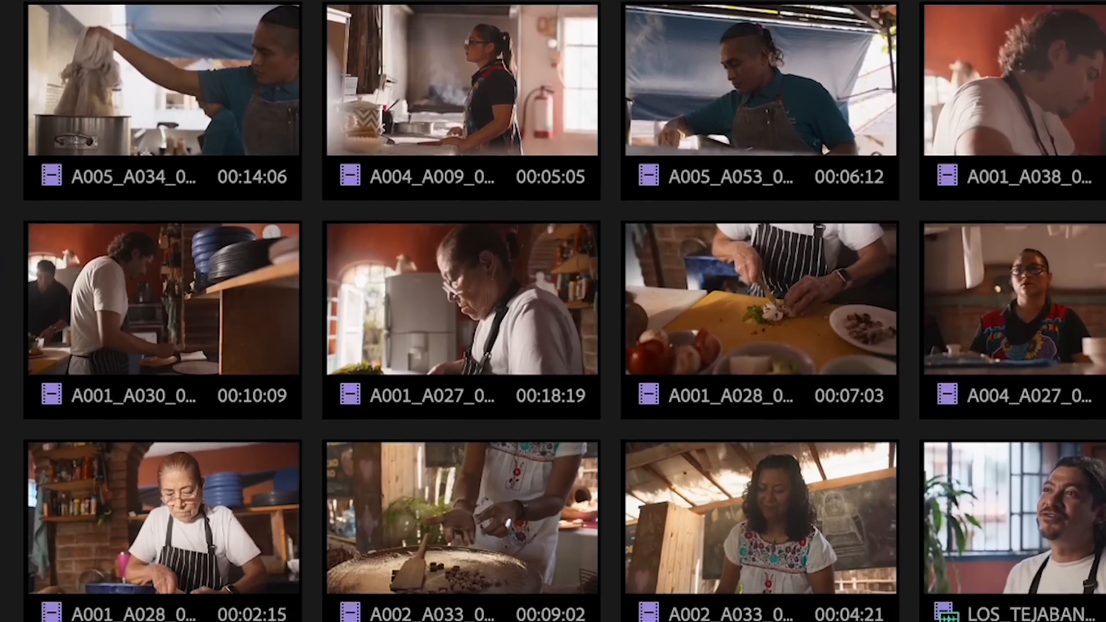
text(23)
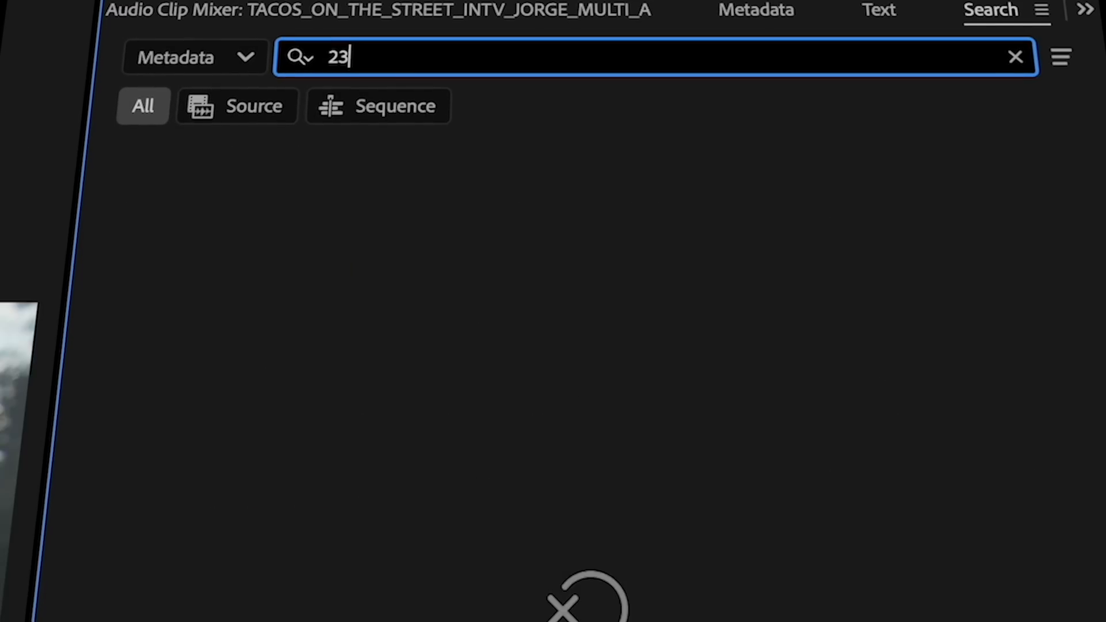
text(Mar 3)
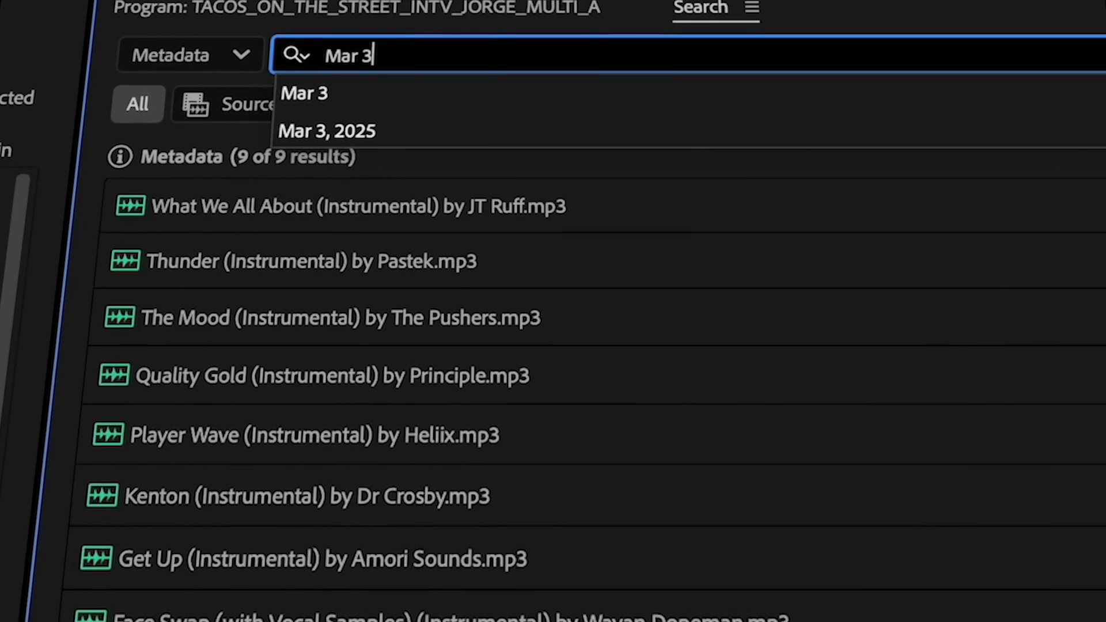
click(312, 209)
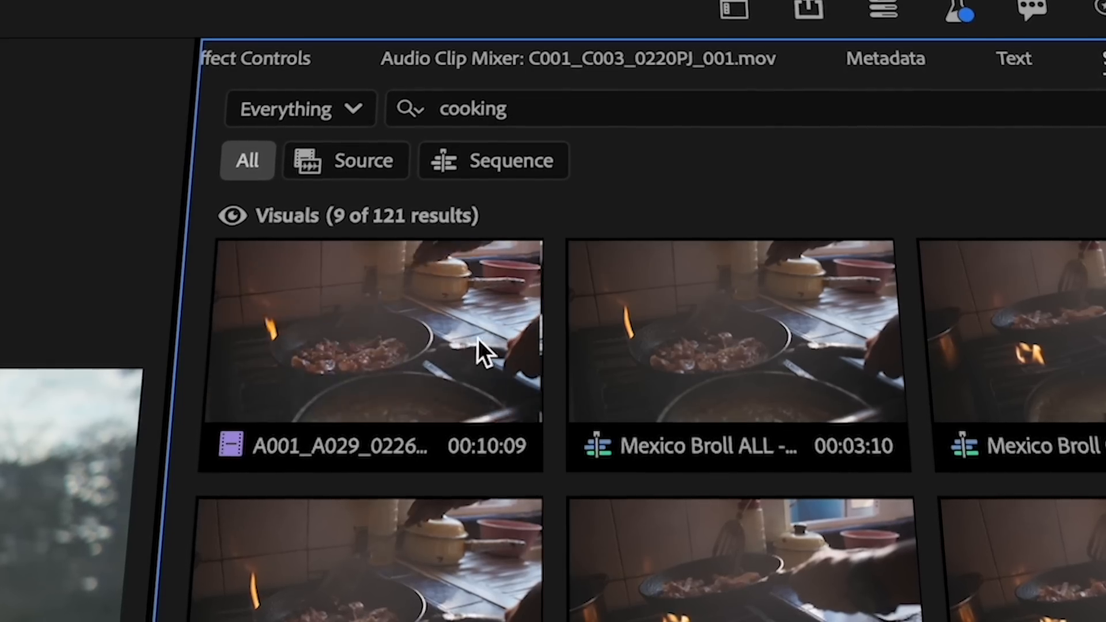
text(person sitting)
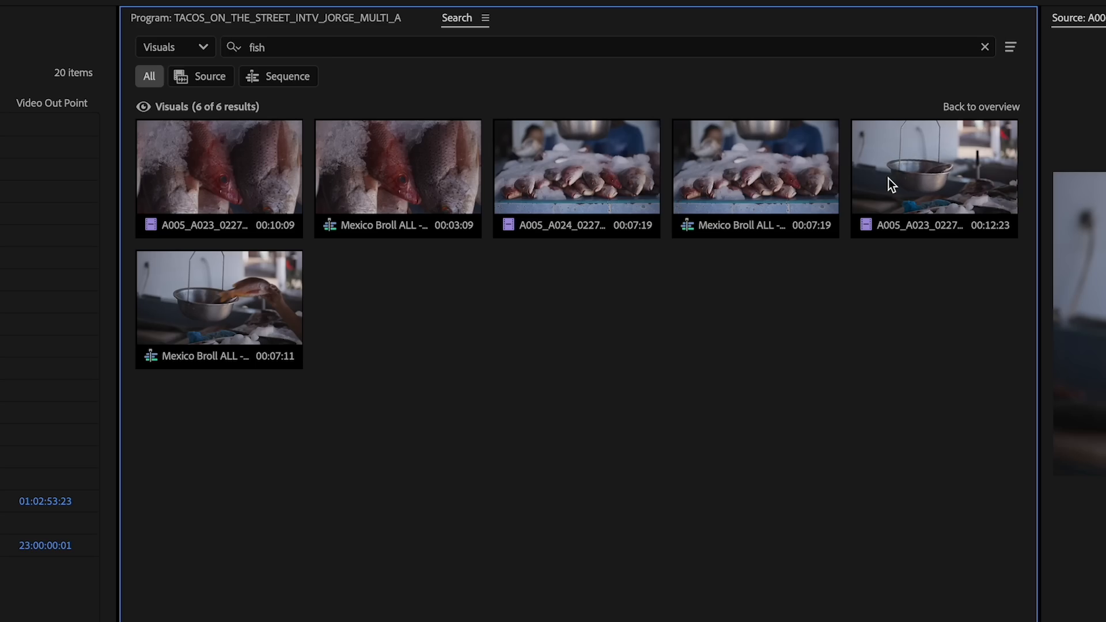
View a result clip, then limit the 'cooking' search to Source clips (9 of 37 results).
double_click(933, 172)
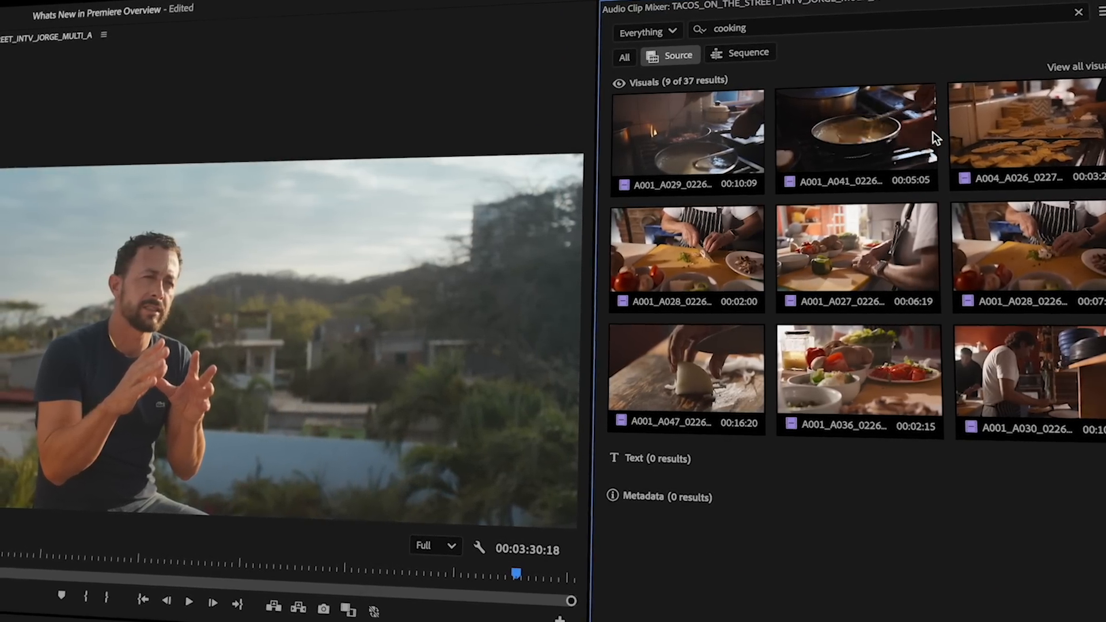
click(647, 30)
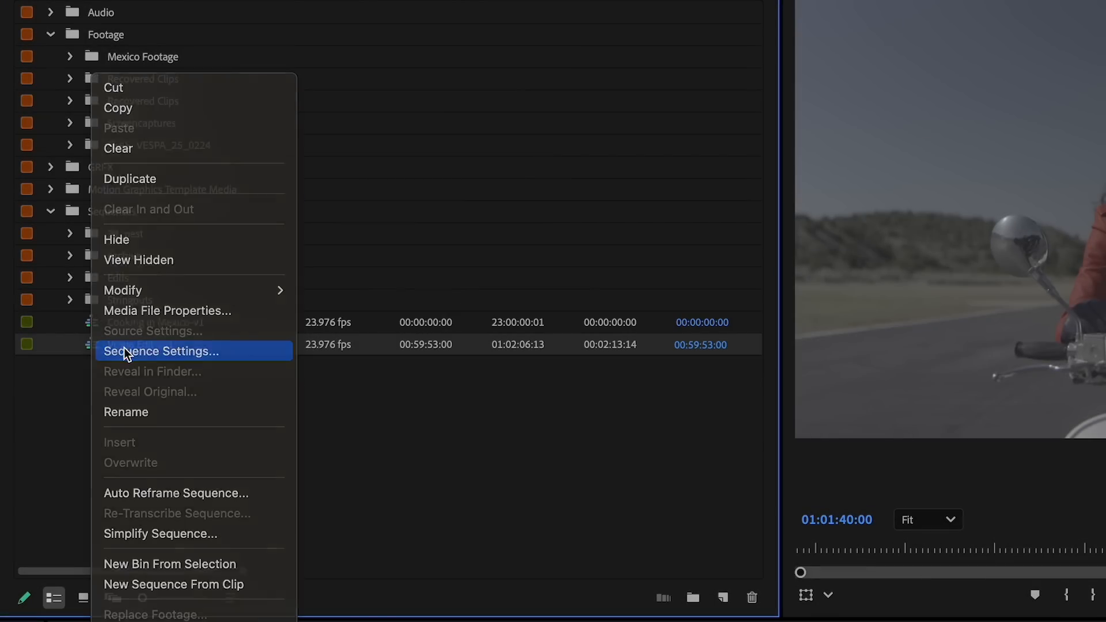
Set the Vespa Edit-v01 color setup to Direct HLG (HDR) and drag an RGB Curves point.
click(161, 351)
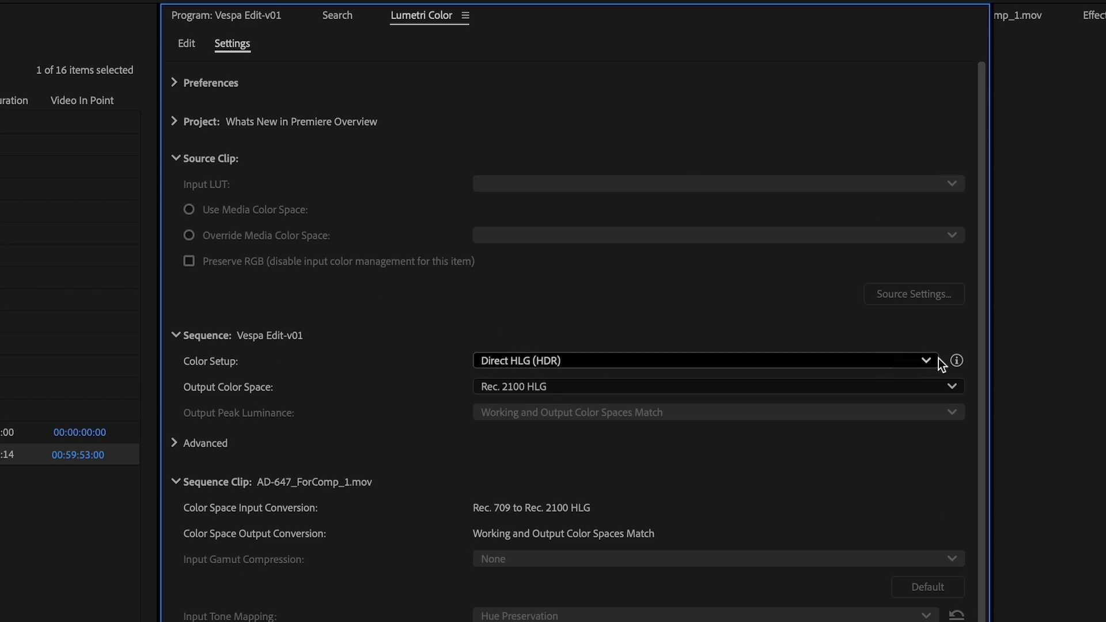
click(925, 360)
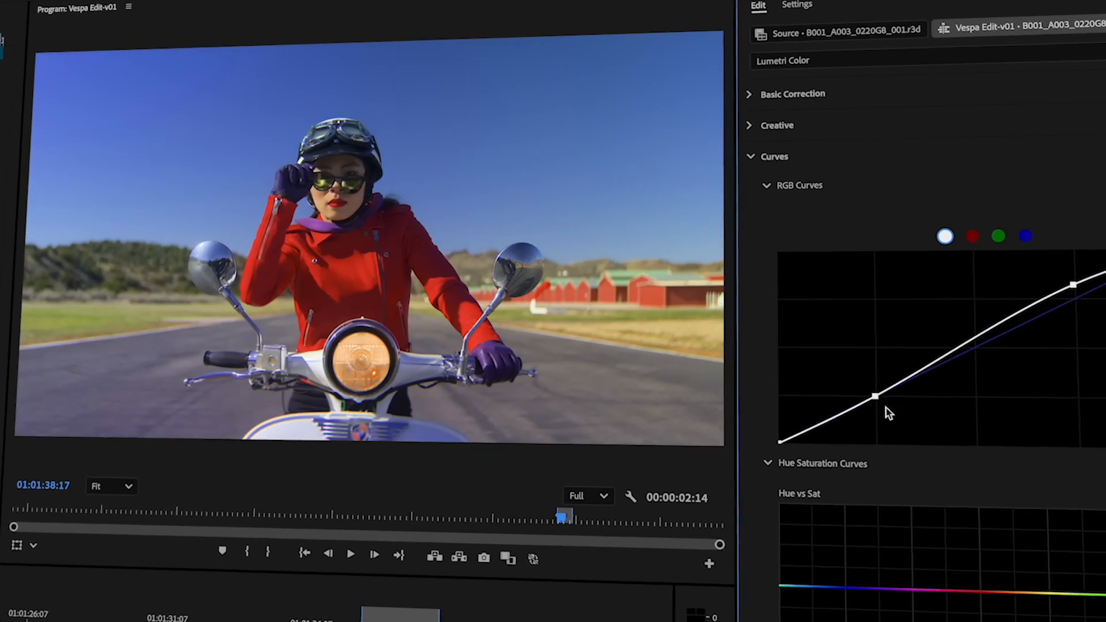
drag(876, 396, 885, 416)
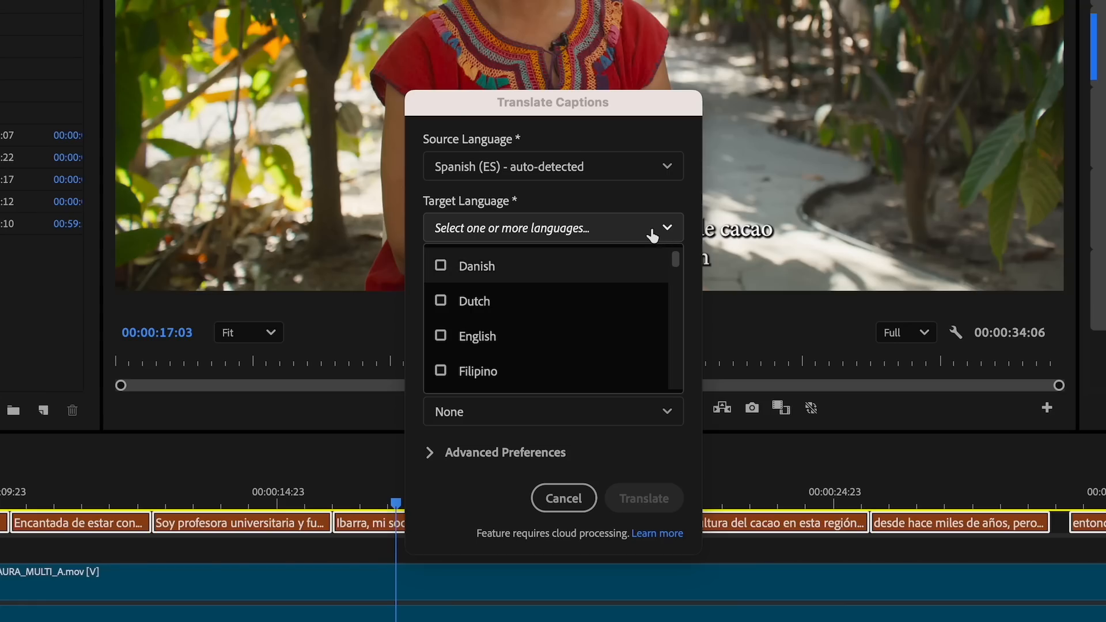
Translate the Spanish captions with English as the target language, adding an English caption track.
click(440, 336)
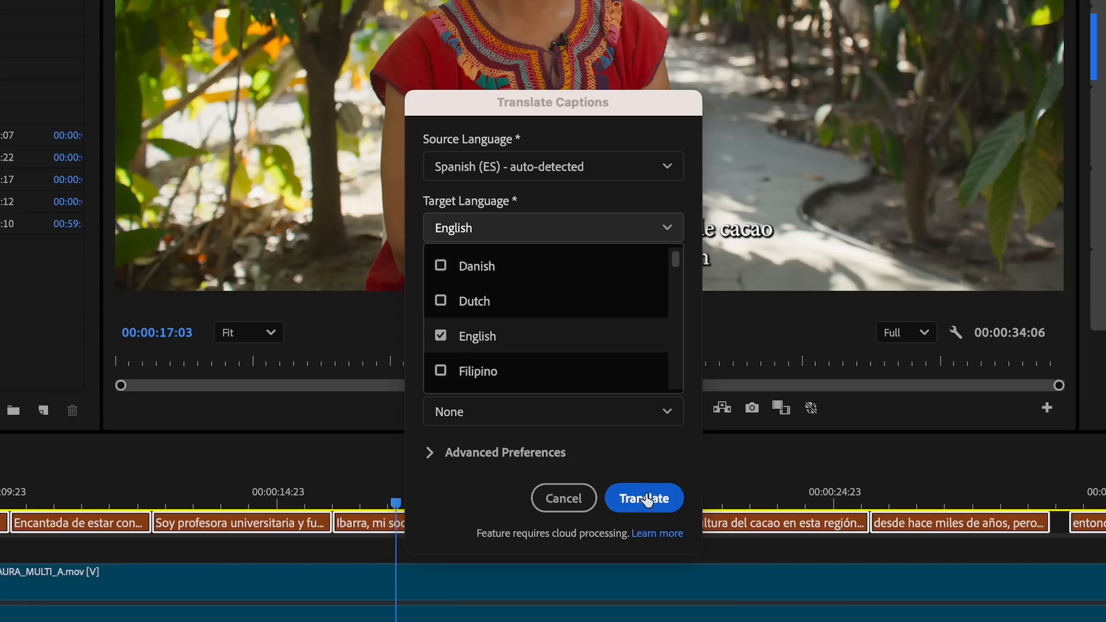
click(644, 498)
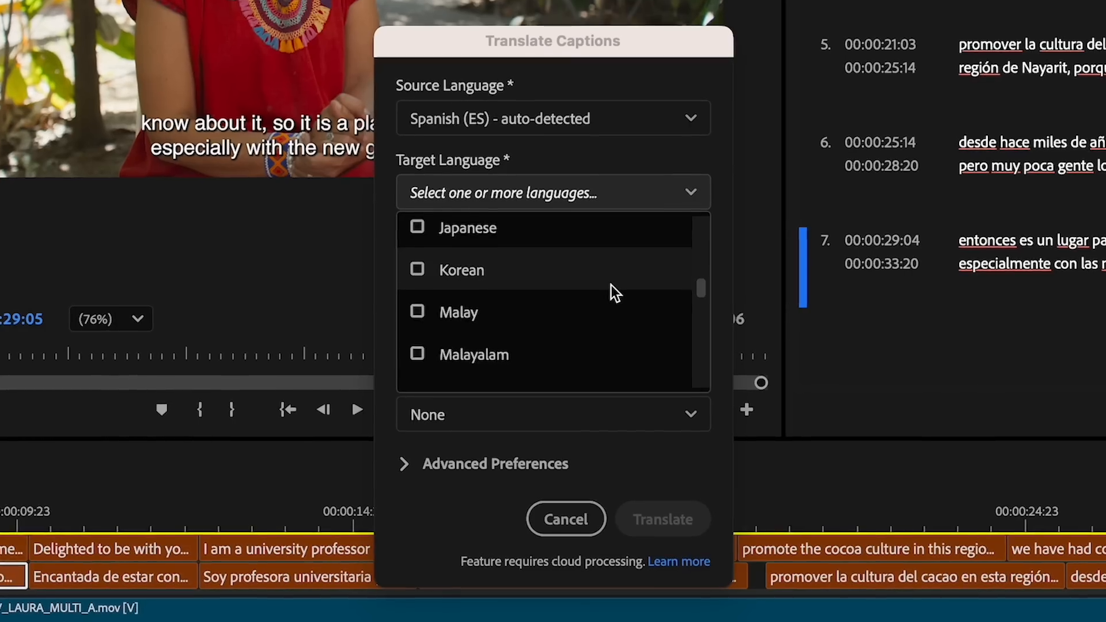
scroll(down, 3)
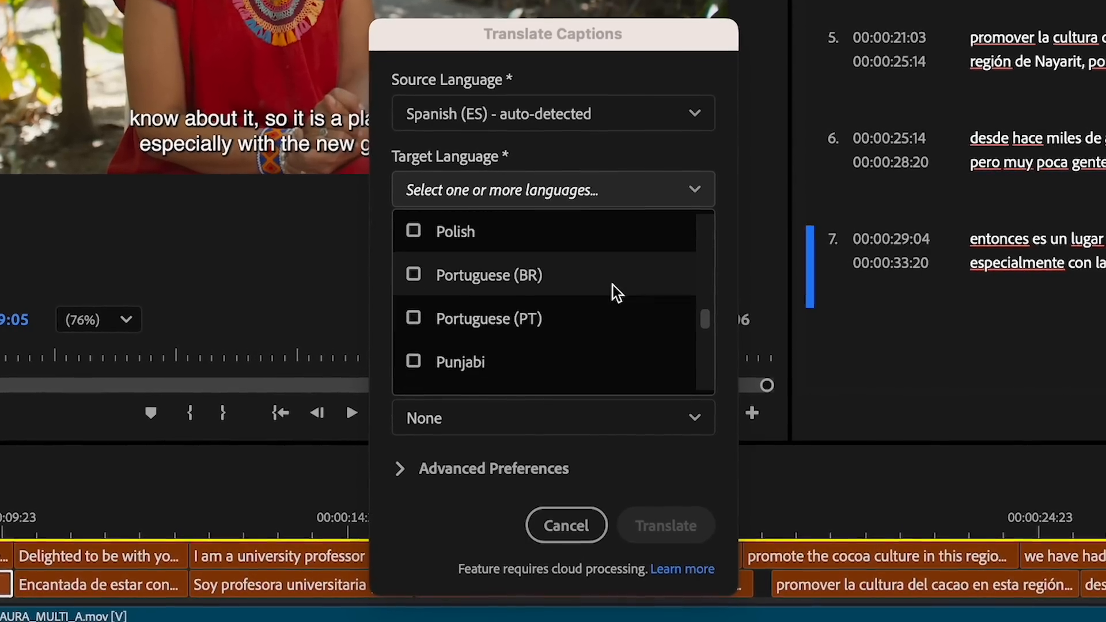